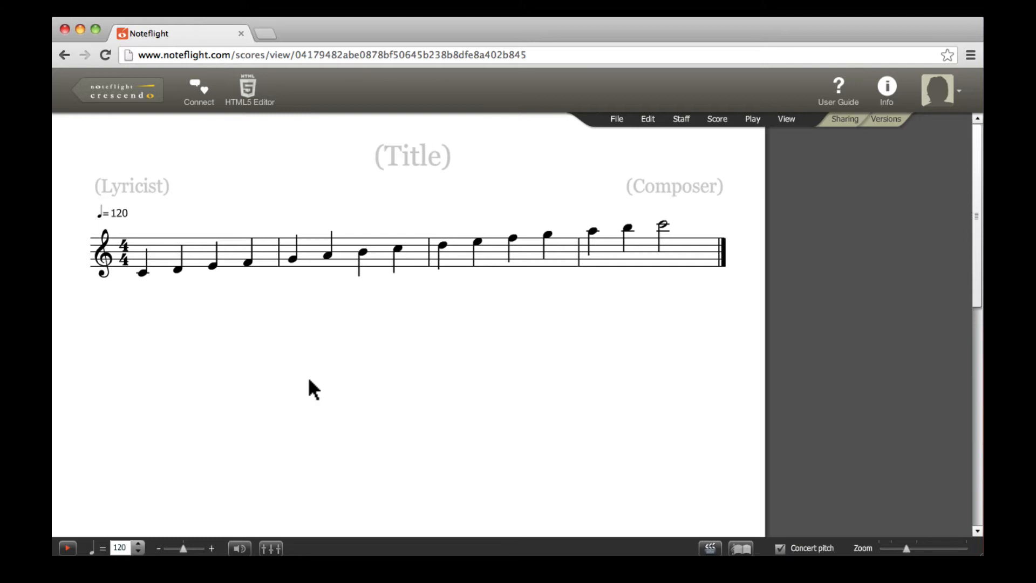
- Select the first C of the scale and bring up its floating note palette
{"action": "left_click", "coordinate": [143, 274]}
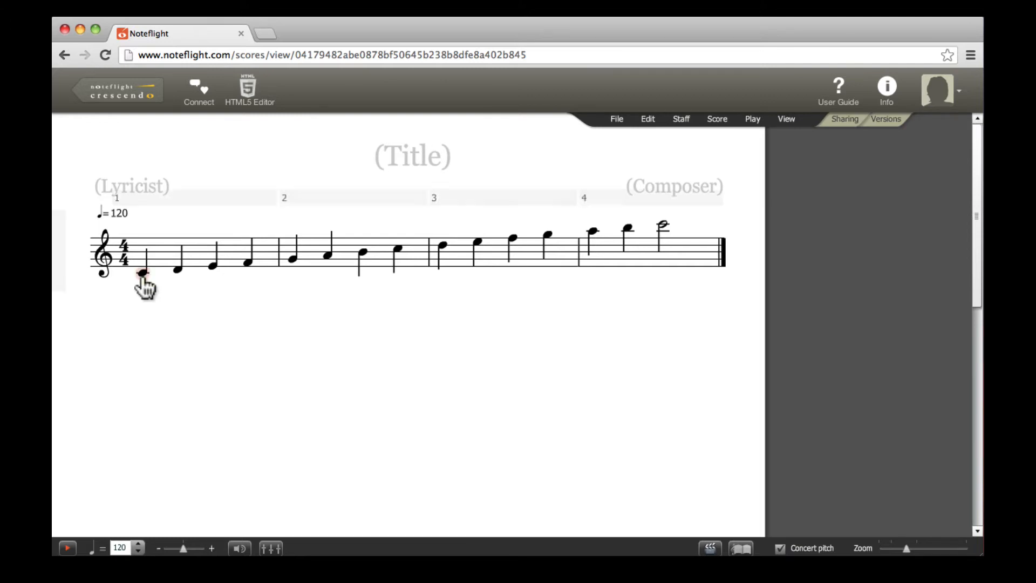
{"action": "left_click", "coordinate": [143, 273]}
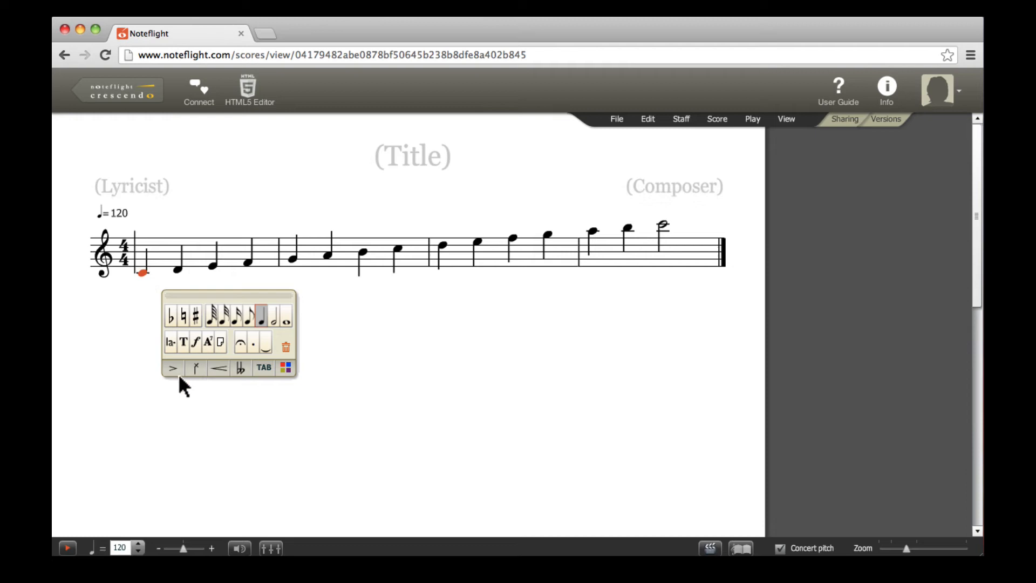
- Show the Symbols articulations and mark the third note (E) with its articulation
{"action": "left_click", "coordinate": [172, 367]}
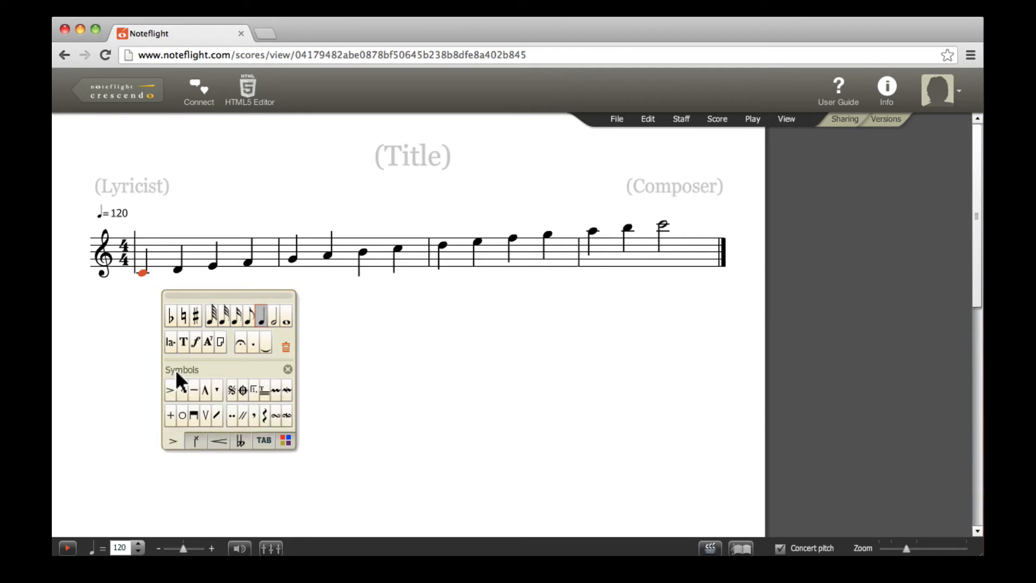
{"action": "mouse_move", "coordinate": [196, 440]}
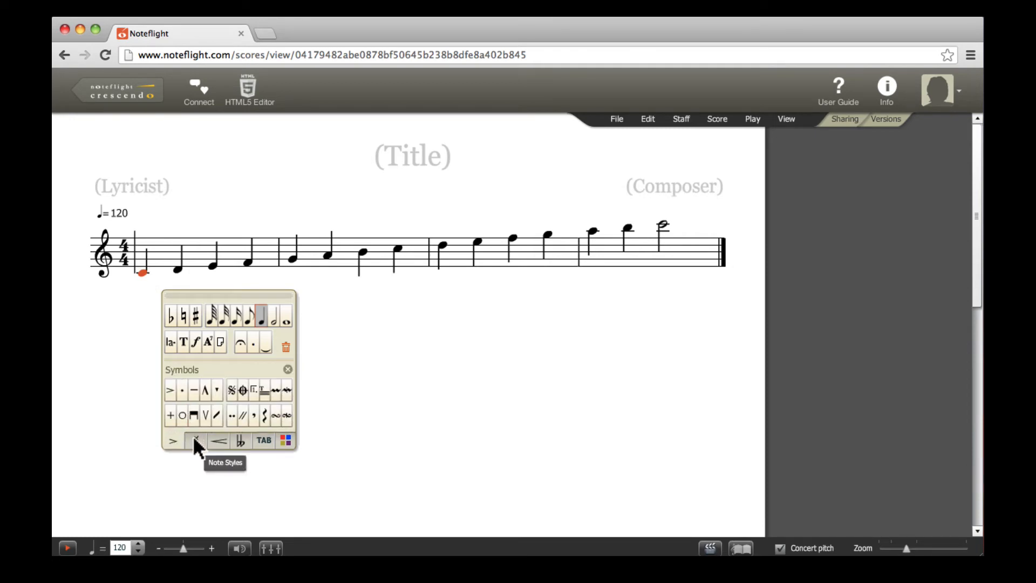
{"action": "mouse_move", "coordinate": [193, 414]}
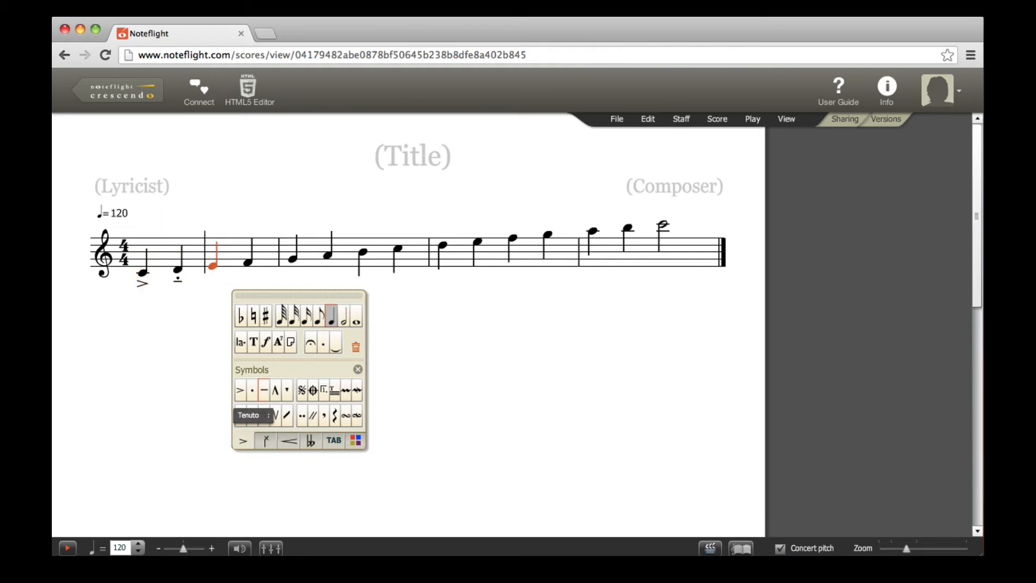
{"action": "left_click", "coordinate": [276, 389]}
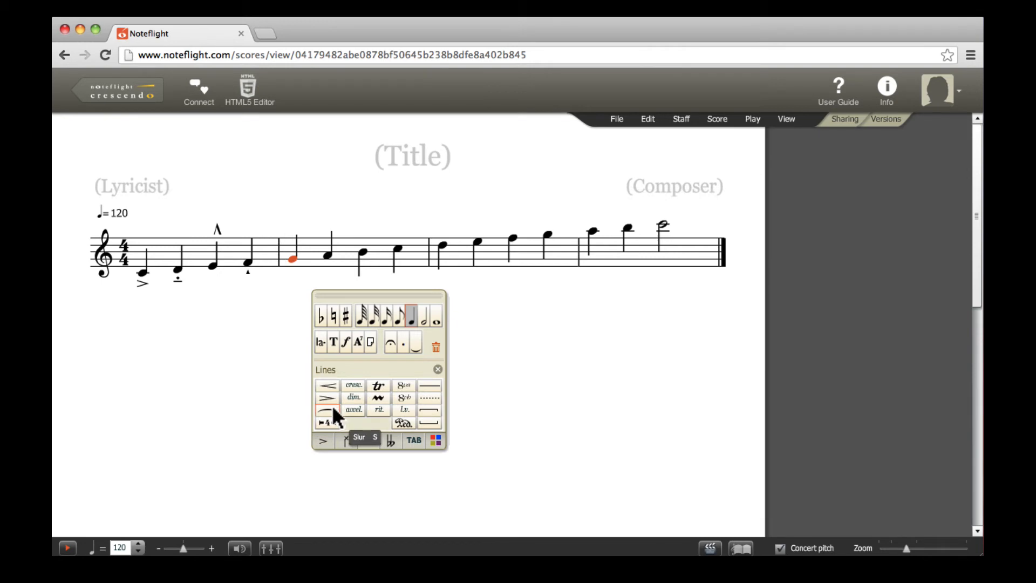
- Start a slur on bar 2's G and stretch it to end on the final C
{"action": "left_click", "coordinate": [328, 410]}
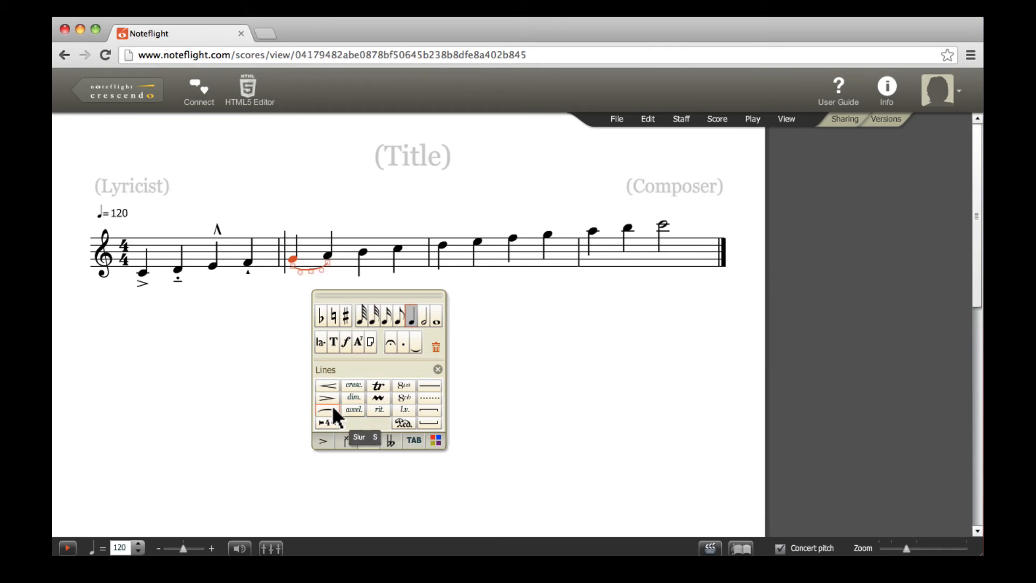
{"action": "left_click", "coordinate": [325, 412]}
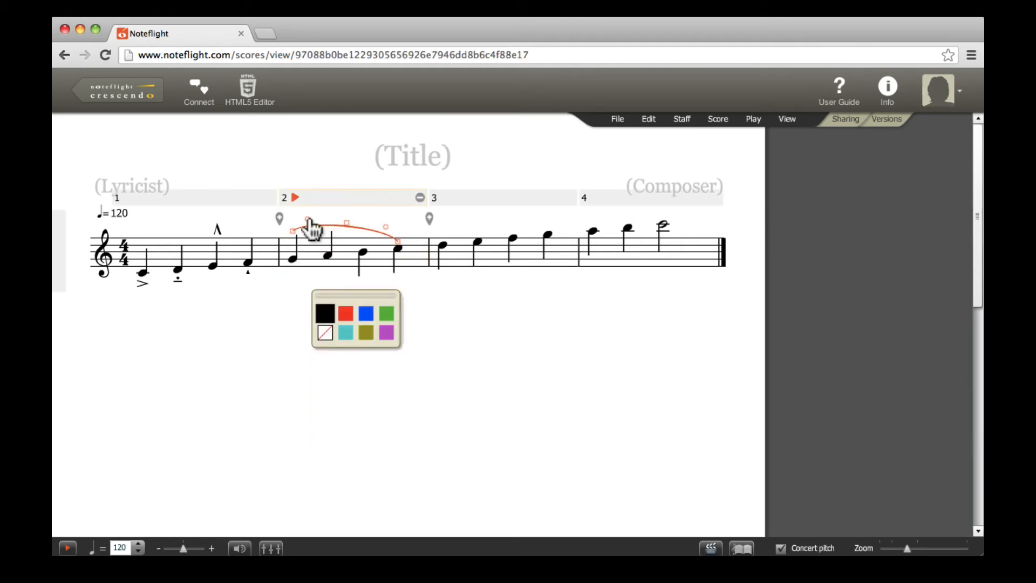
{"action": "left_click_drag", "start_coordinate": [311, 228], "coordinate": [387, 231]}
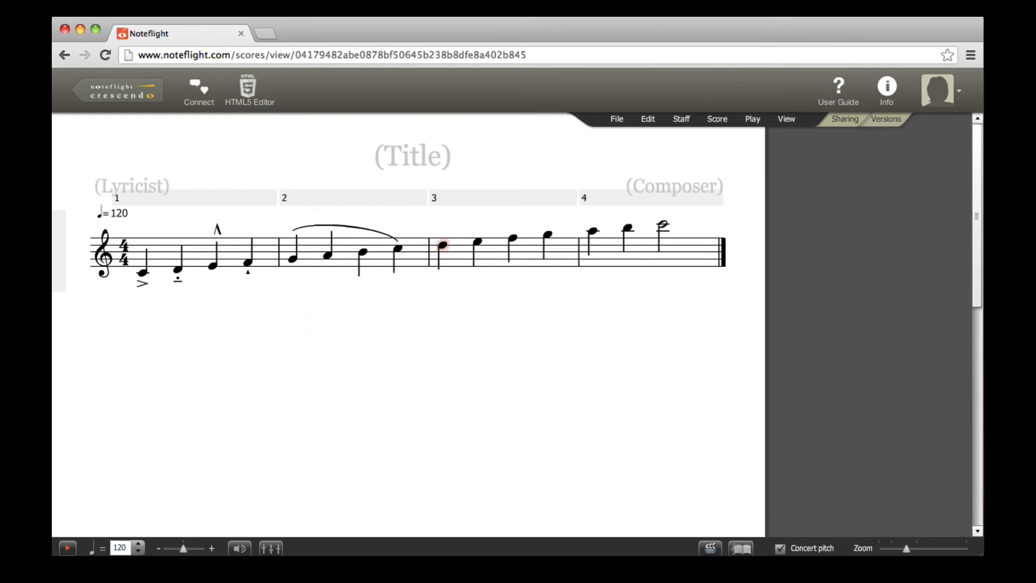
- Tie the first D of bar 3 to the following note
{"action": "left_click", "coordinate": [443, 245]}
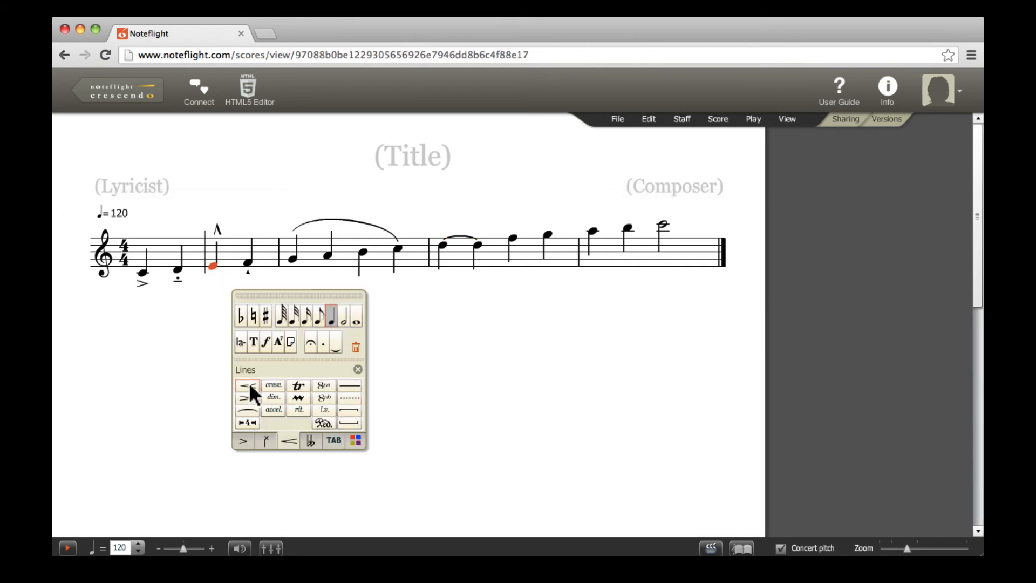
- Add crescendo hairpins under the end of bar 1 and under bar 3
{"action": "left_click", "coordinate": [248, 385]}
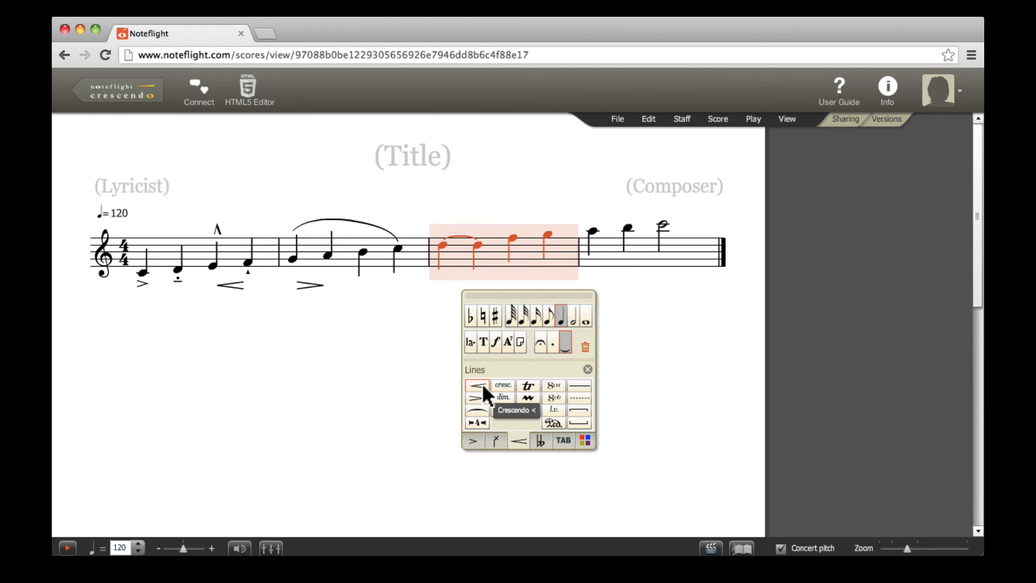
{"action": "left_click", "coordinate": [476, 386]}
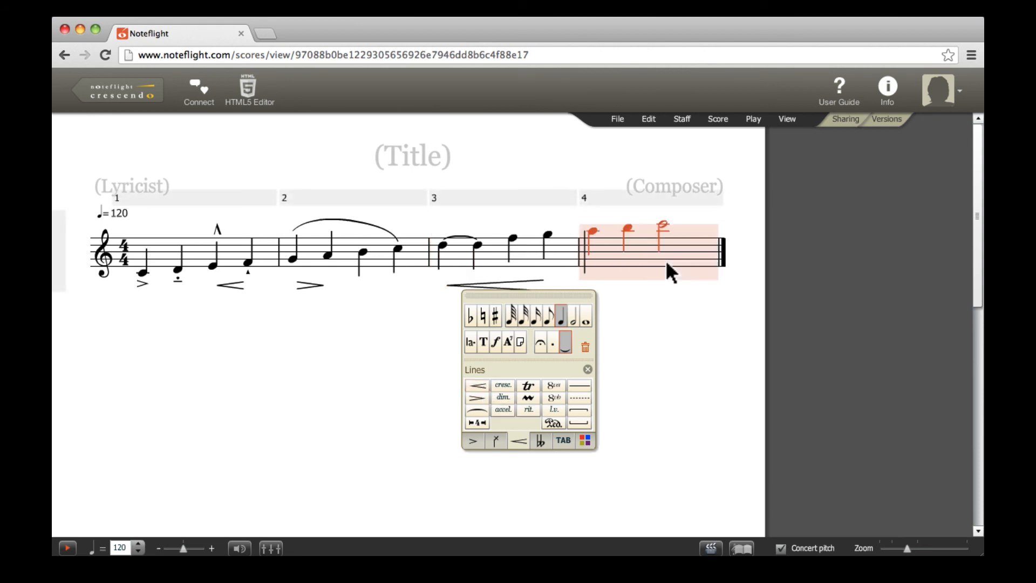